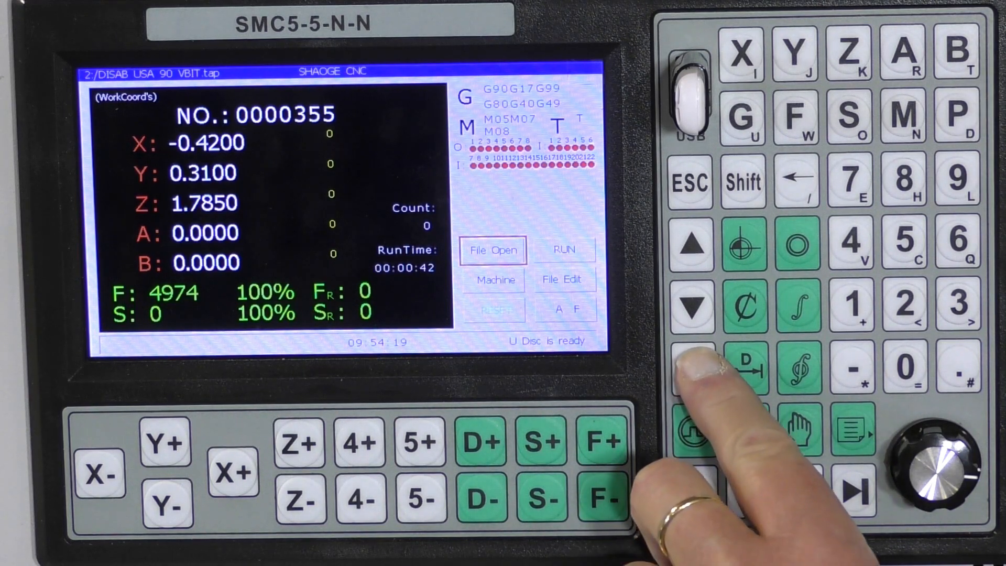
Open the USB file list and load DISAB USA 90 VBIT.tap.
{"action": "left_click", "coordinate": [491, 250]}
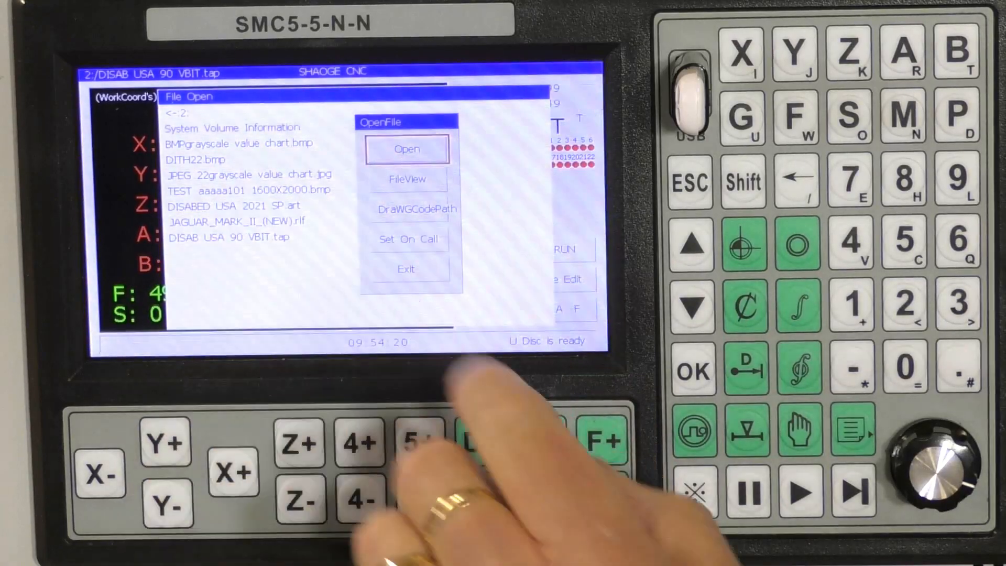
{"action": "left_click", "coordinate": [406, 148]}
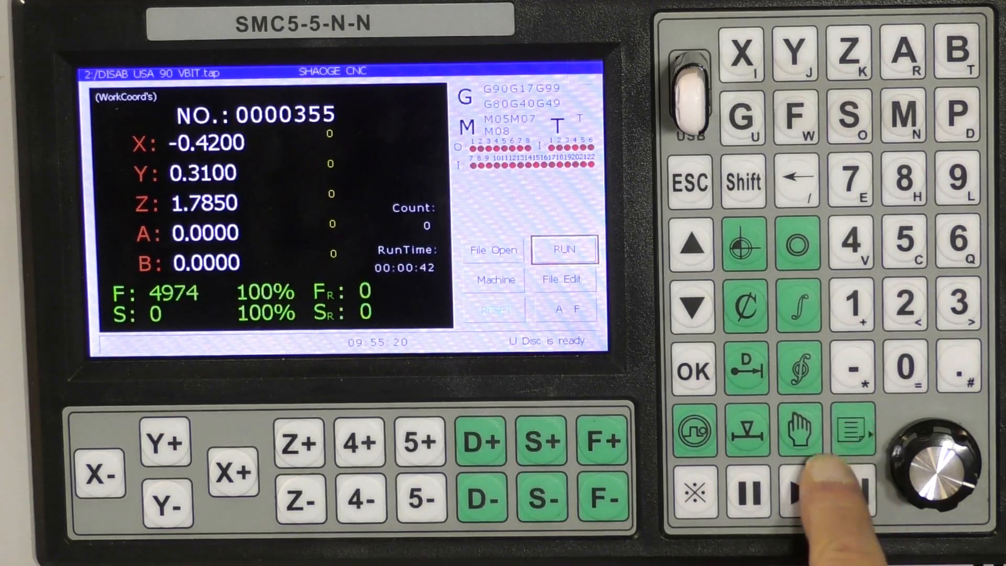
{"action": "left_click", "coordinate": [798, 432]}
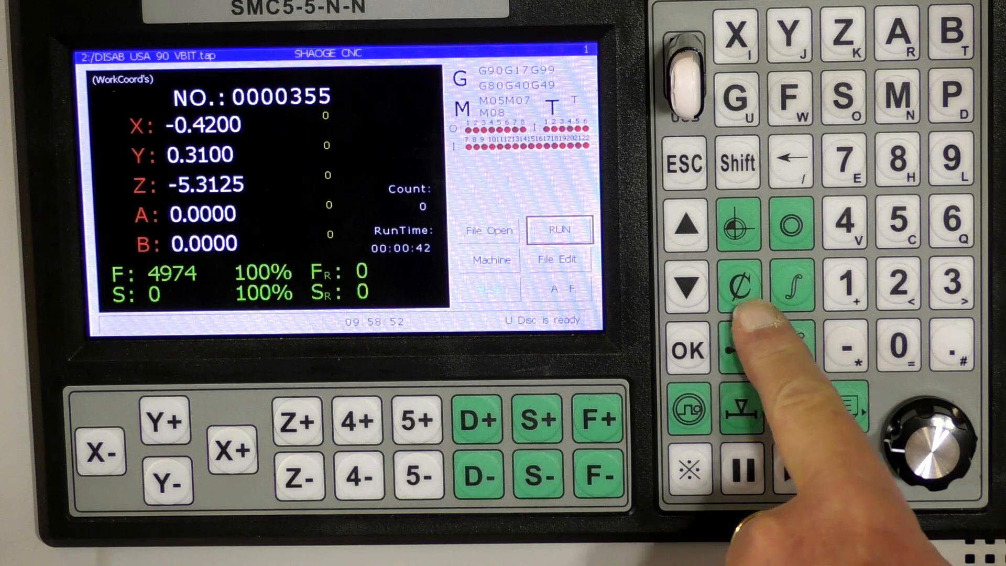
Zero the Z work coordinate at the new tool's current height.
{"action": "left_click", "coordinate": [741, 288]}
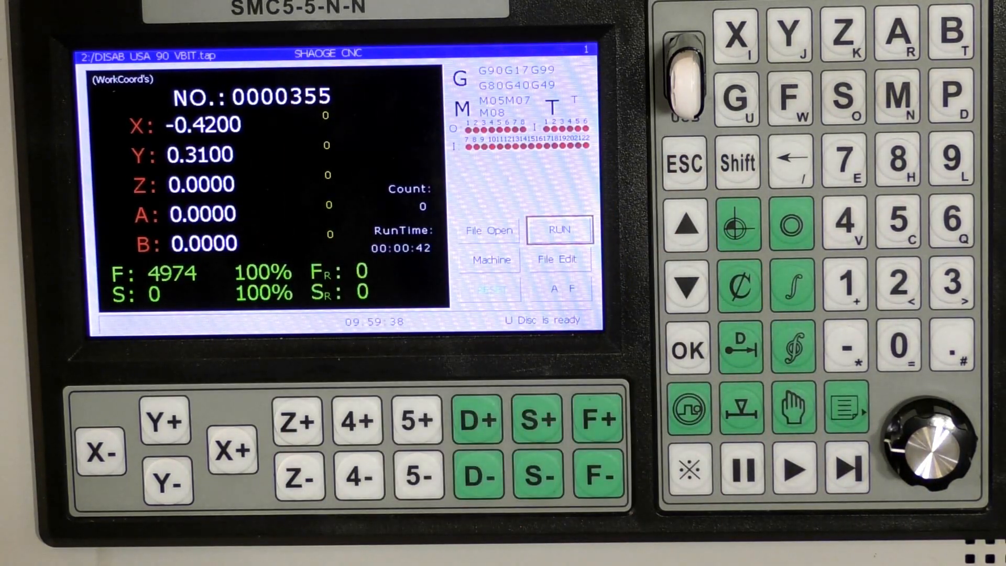
Raise Z to 14.2475 and lower the feed override to 70%.
{"action": "left_click", "coordinate": [227, 449]}
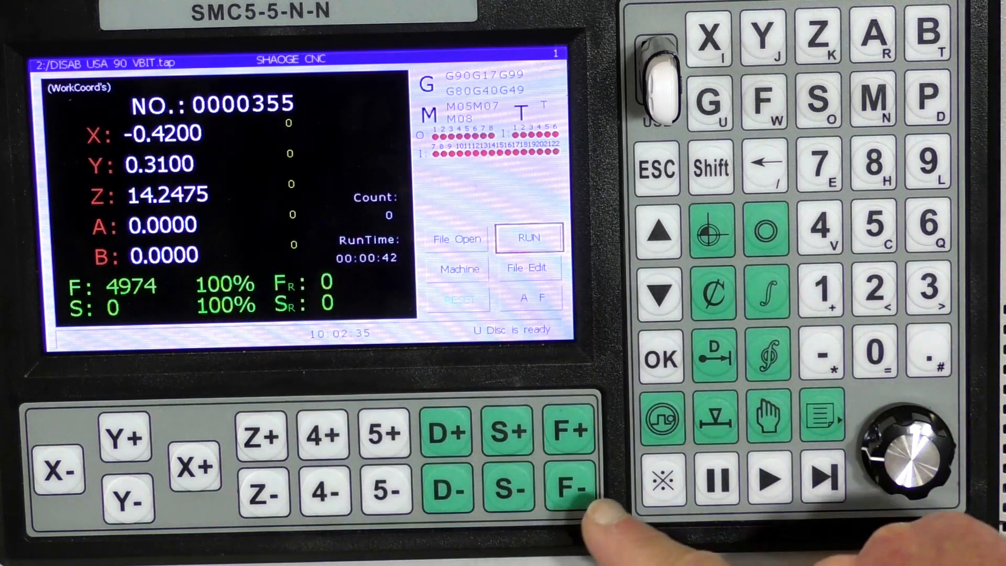
{"action": "left_click", "coordinate": [568, 489]}
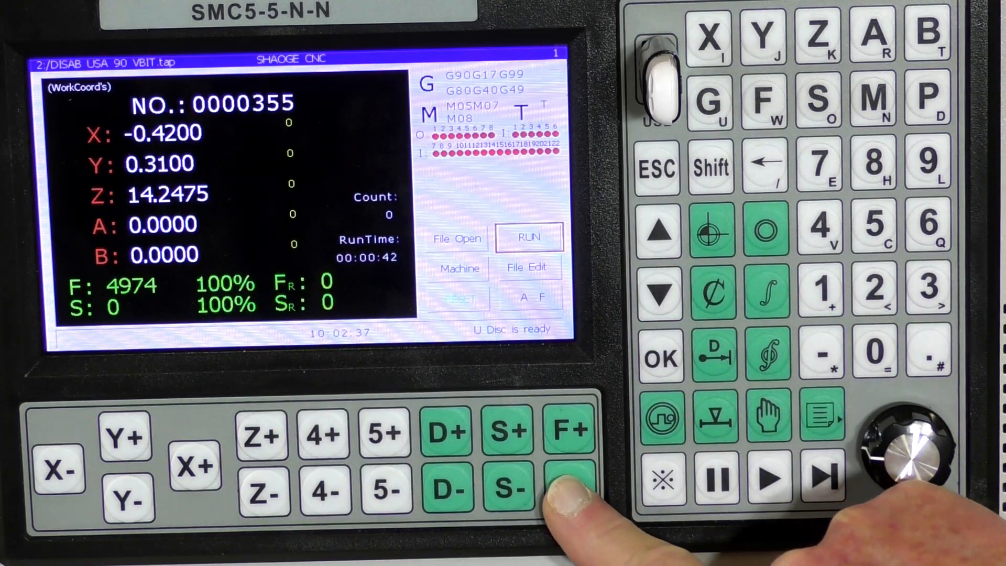
{"action": "left_click", "coordinate": [566, 477]}
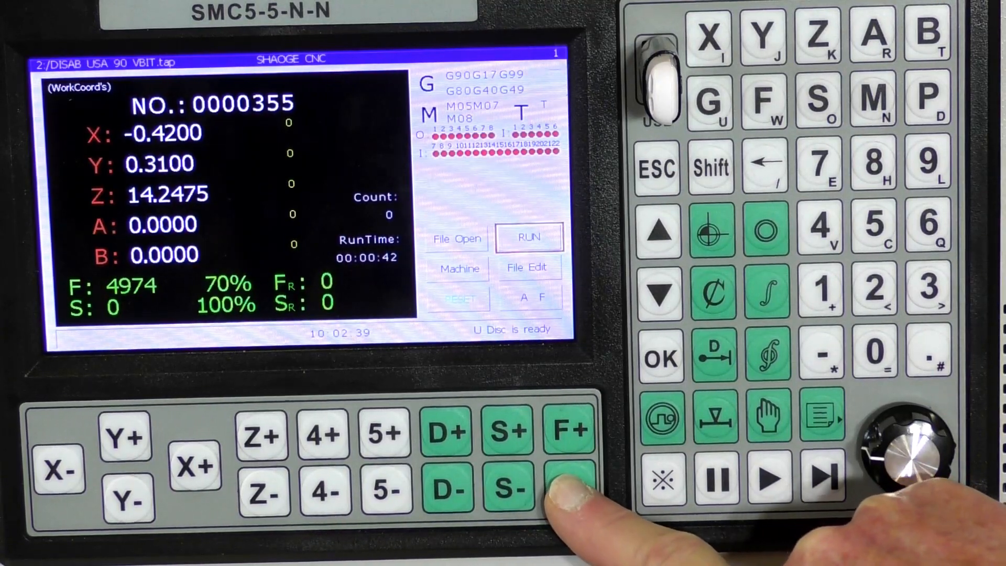